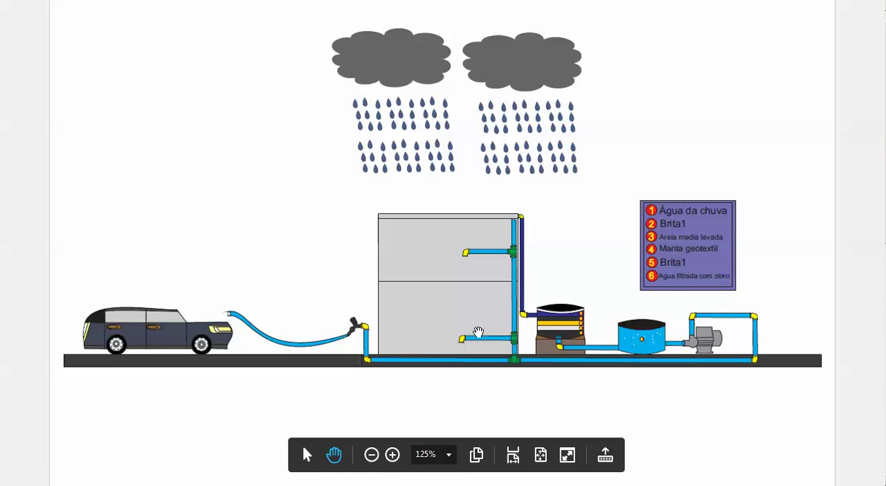
Zoom the diagram in from 125% to 150% so the tank, filter, reservoir and pump enlarge.
click(392, 455)
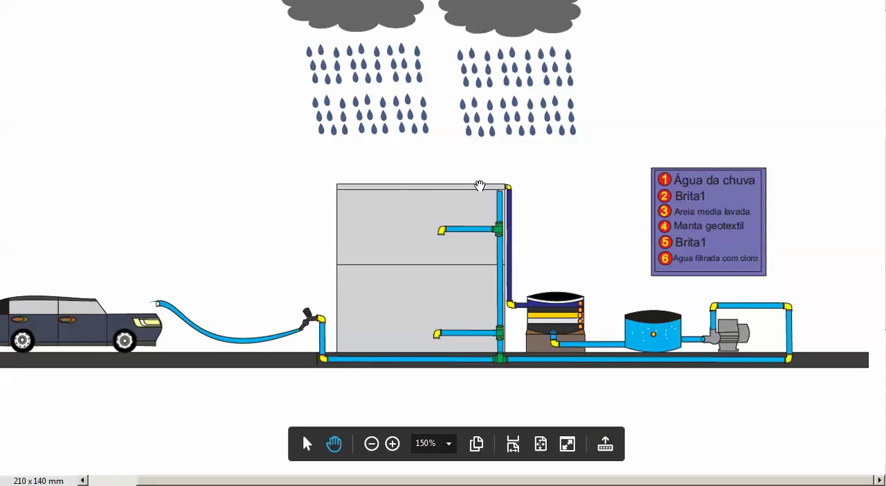
mouse_move(507, 260)
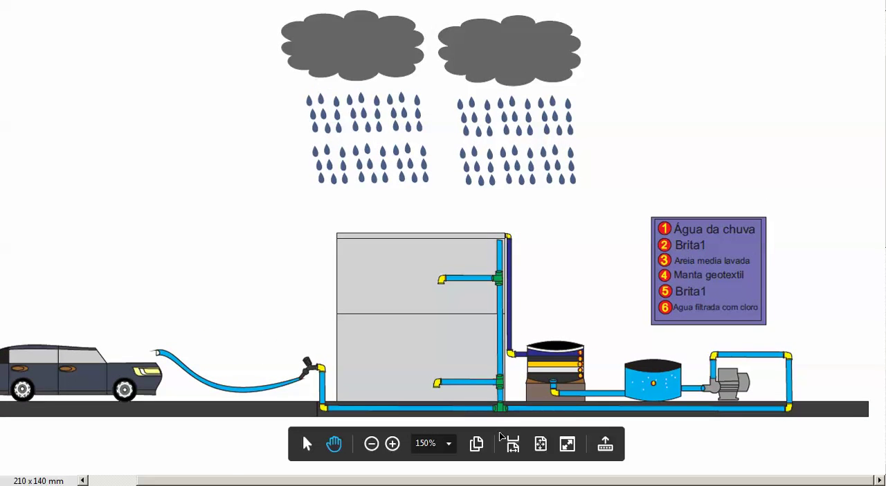
Zoom past 200% and scroll to a close-up of the layered filter tank, chlorine reservoir and pump.
click(391, 443)
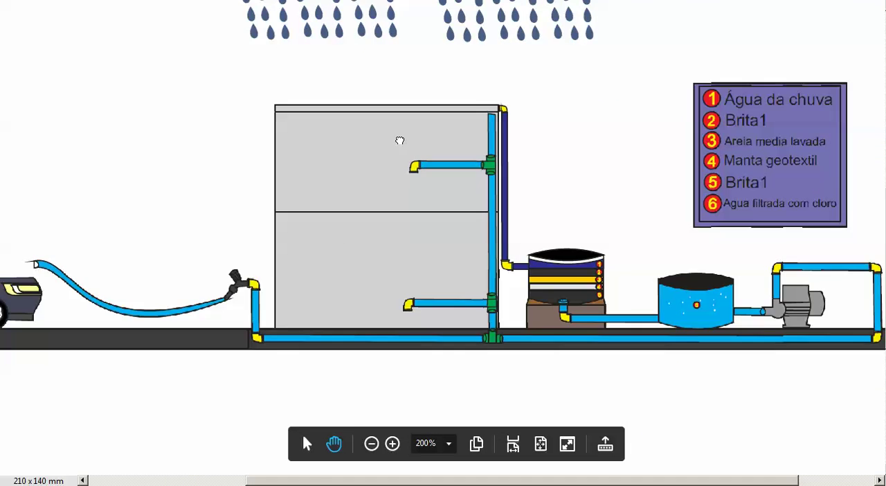
click(392, 442)
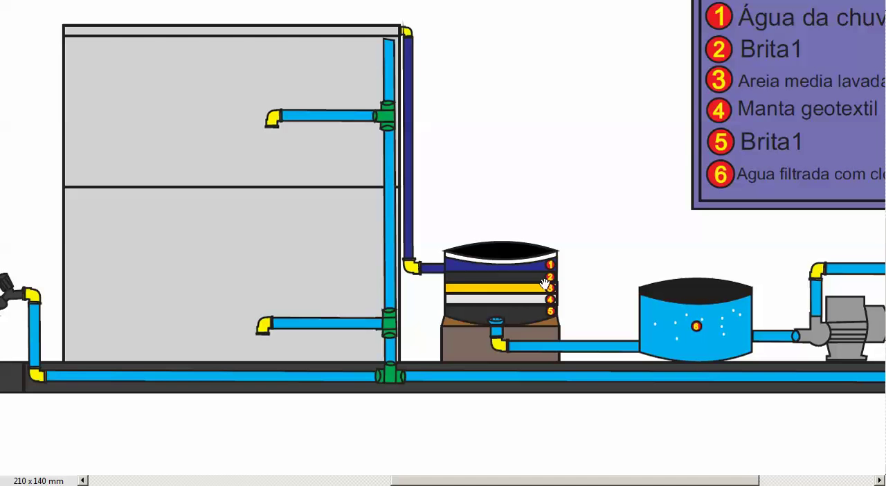
mouse_move(497, 290)
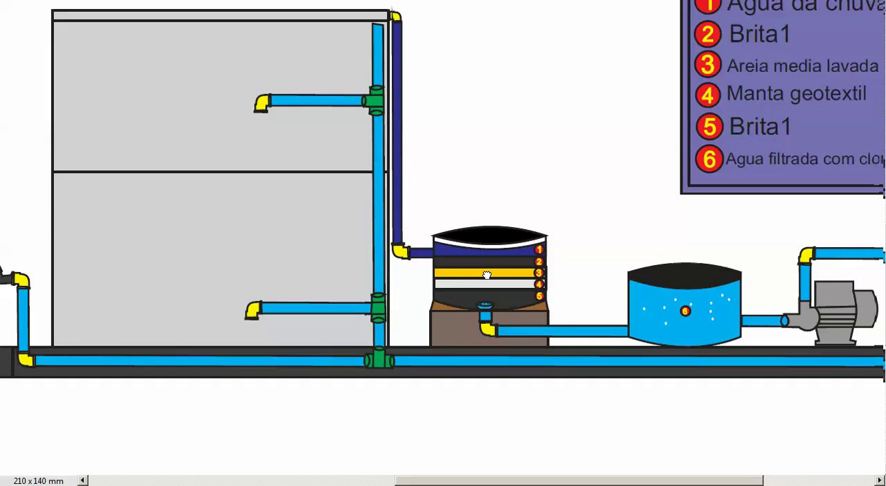
scroll(down, 3)
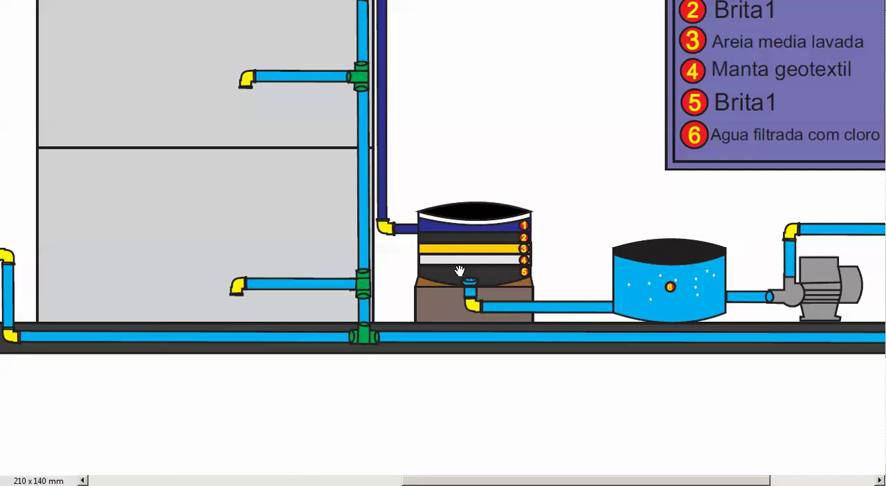
mouse_move(479, 272)
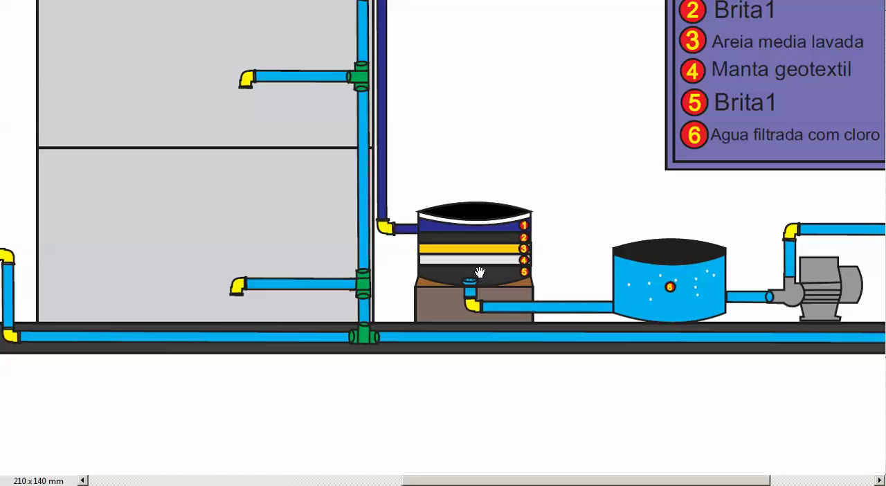
mouse_move(517, 272)
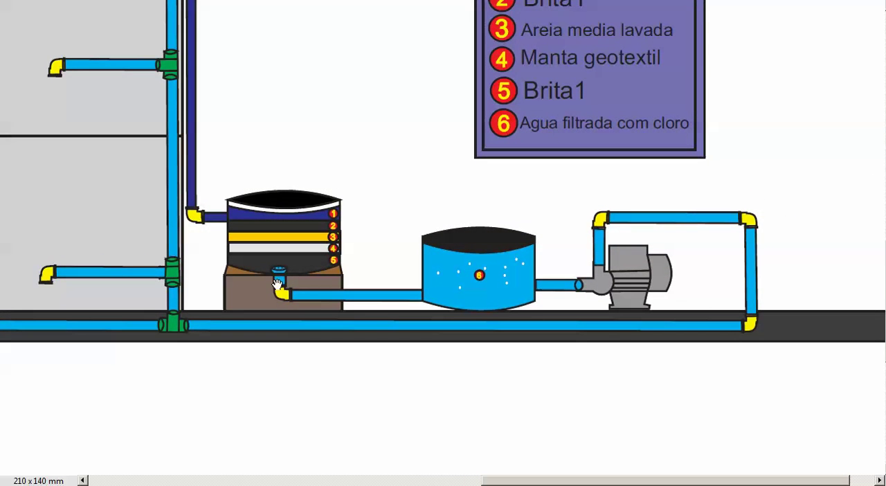
mouse_move(529, 298)
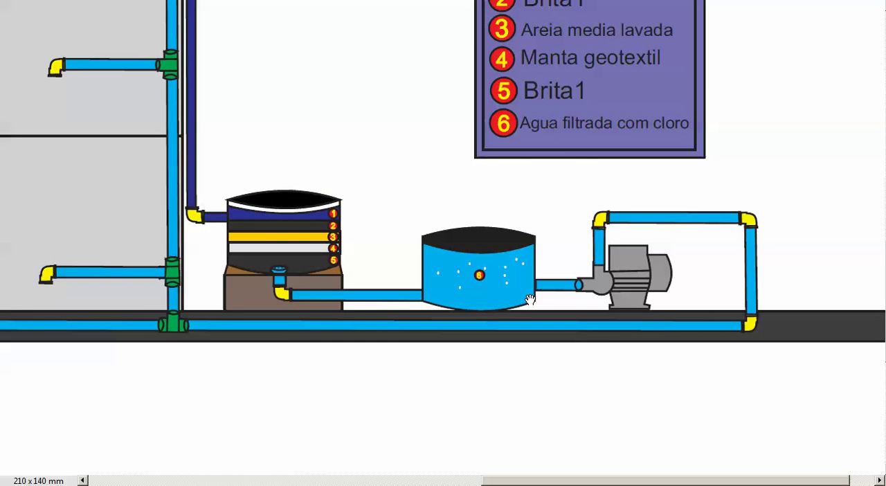
mouse_move(467, 261)
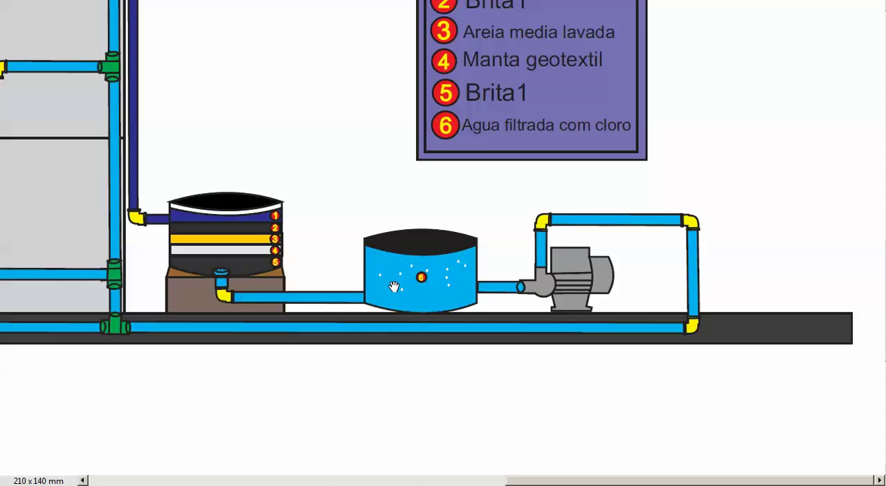
mouse_move(545, 286)
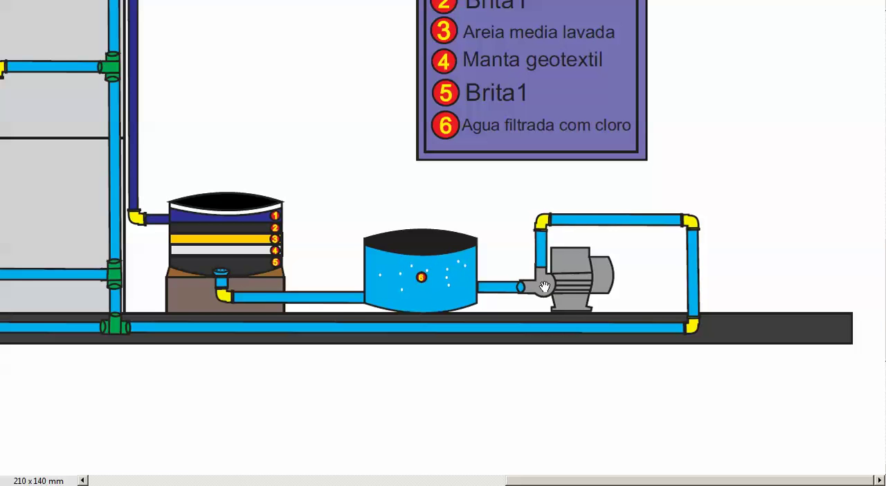
mouse_move(482, 292)
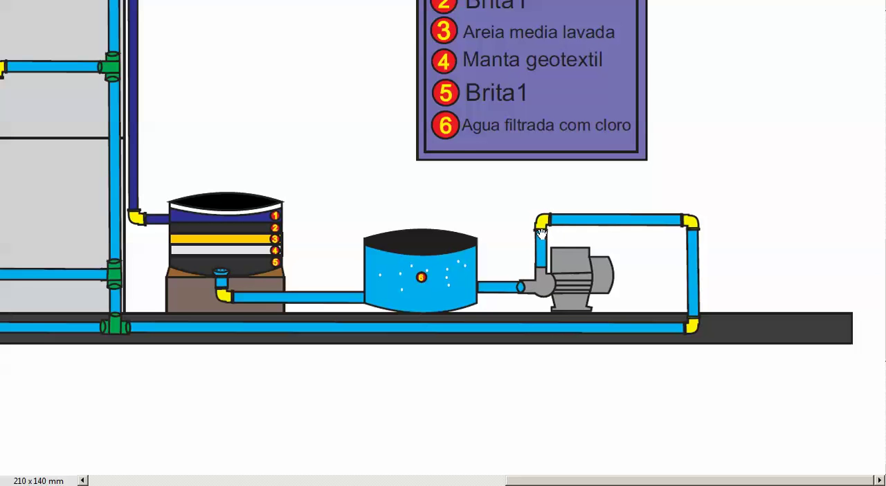
mouse_move(588, 330)
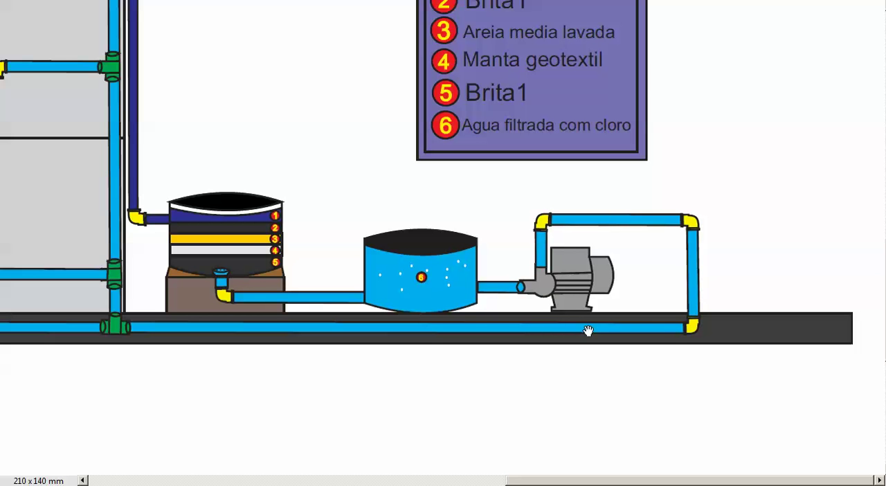